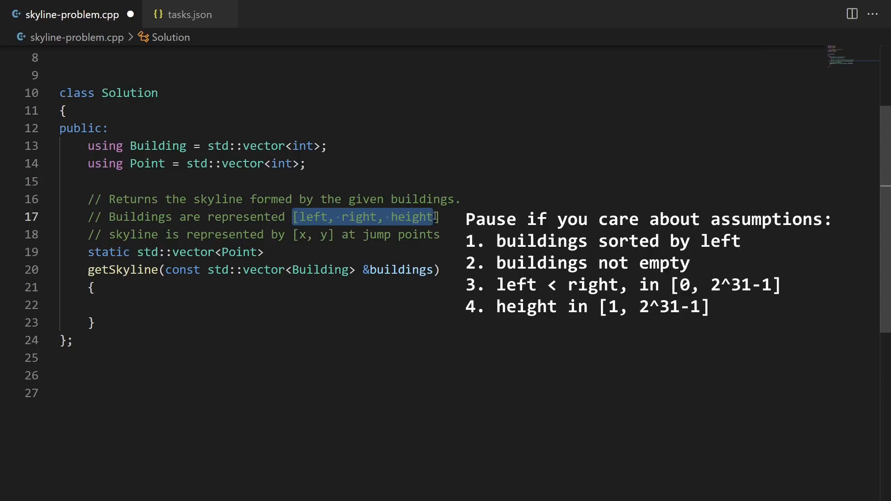
mouse_move(362, 270)
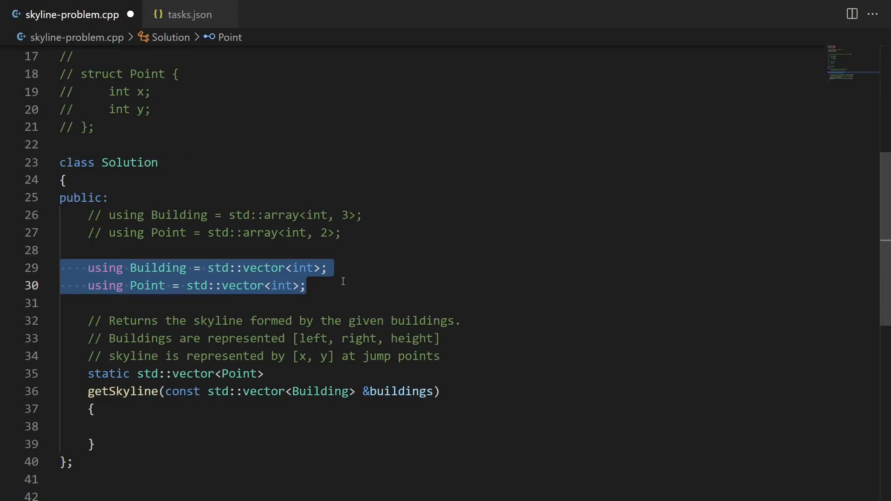
mouse_move(65, 211)
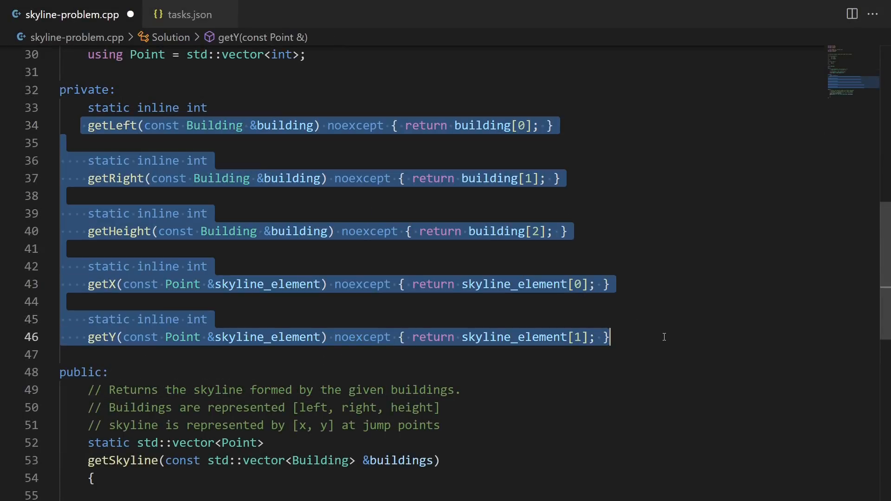
- Add private static inline getLeft/getRight/getHeight/getX/getY accessors with commented std::array aliases
left_click(597, 247)
type("skyline.reserve(2 * buildings.size());")
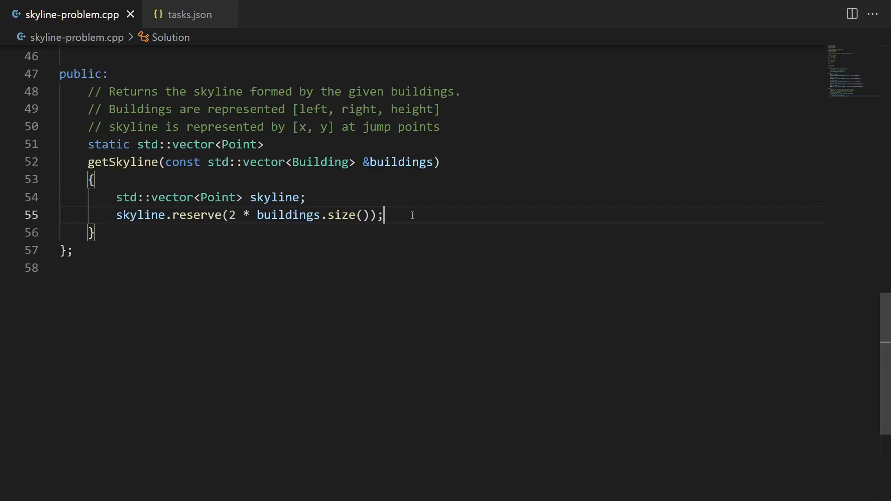
- Declare std::vector<Point> skyline reserving 2 * buildings.size() inside getSkyline
left_click_drag(229, 214, 369, 215)
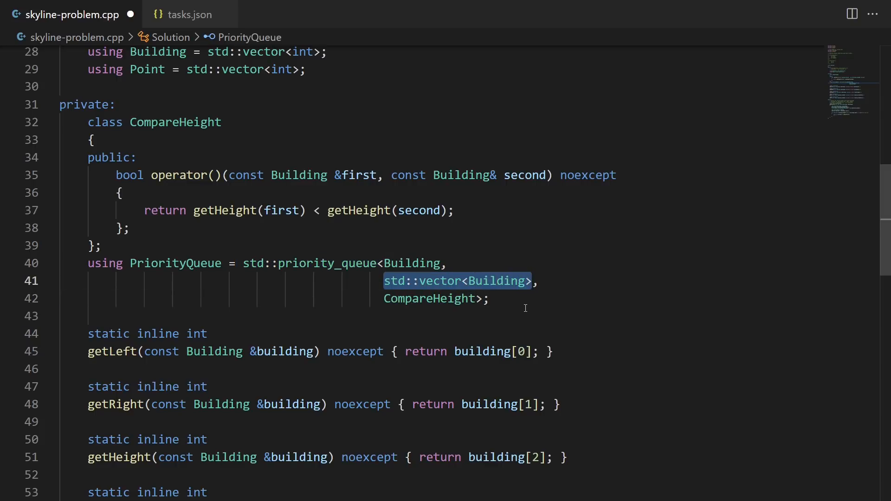
- Build the active PriorityQueue from moved active_data, commented // O(1) tallest, O(log n) insert/remove
scroll("down", 3)
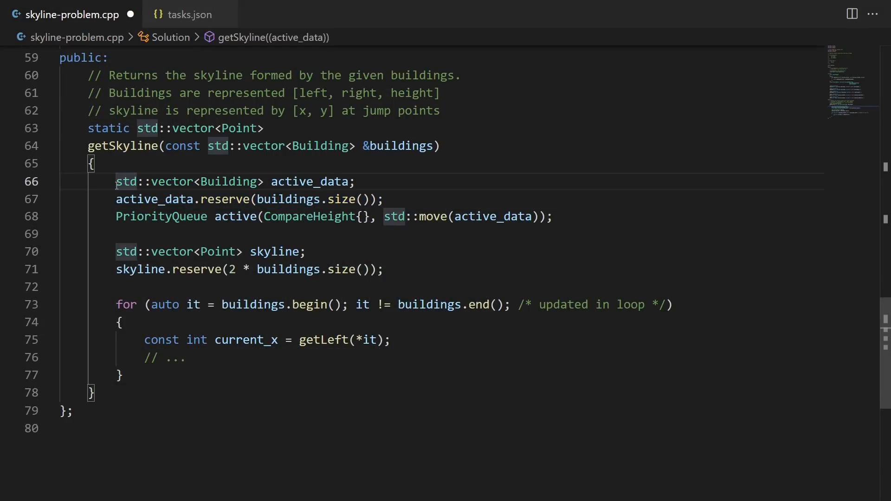
left_click_drag(116, 181, 307, 181)
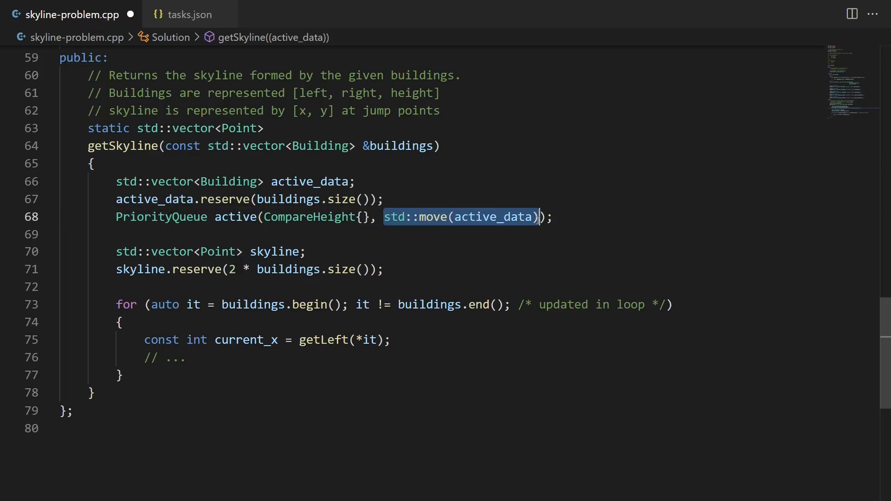
type("// O(1) tallest, O(log n) insert/remove")
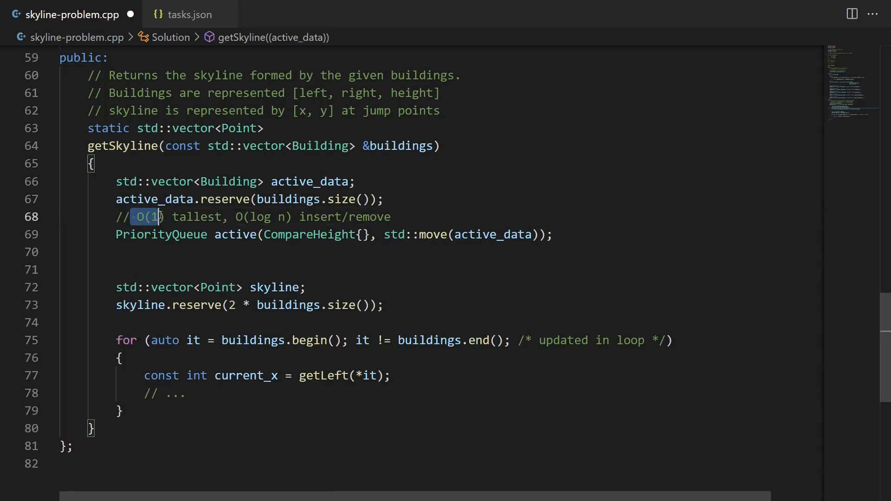
left_click_drag(158, 216, 222, 216)
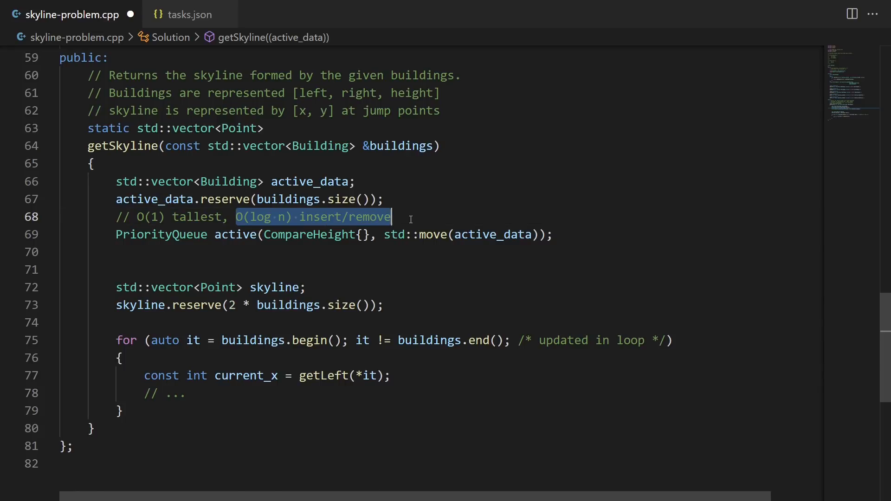
- Push *it++ onto active and call updateSkyline(current_x, maxActiveHeight(active), skyline), reviewing the helper's height-changed check
scroll("down", 3)
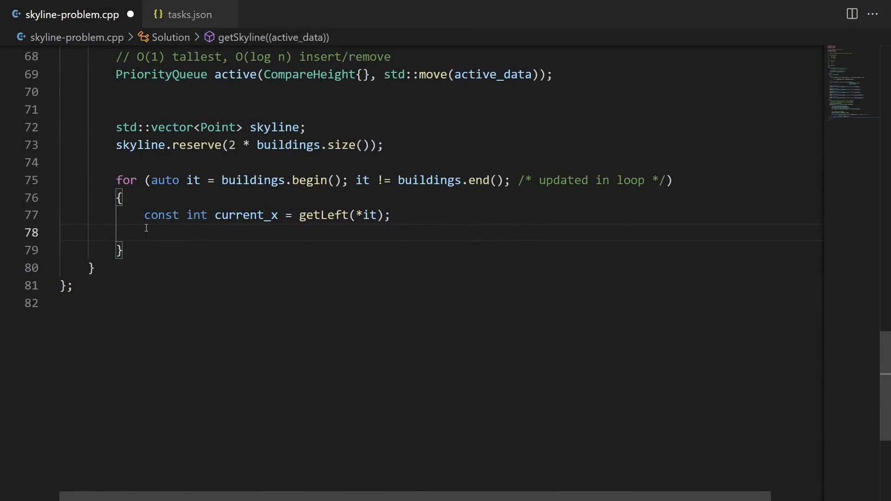
type("active.push(*it++);")
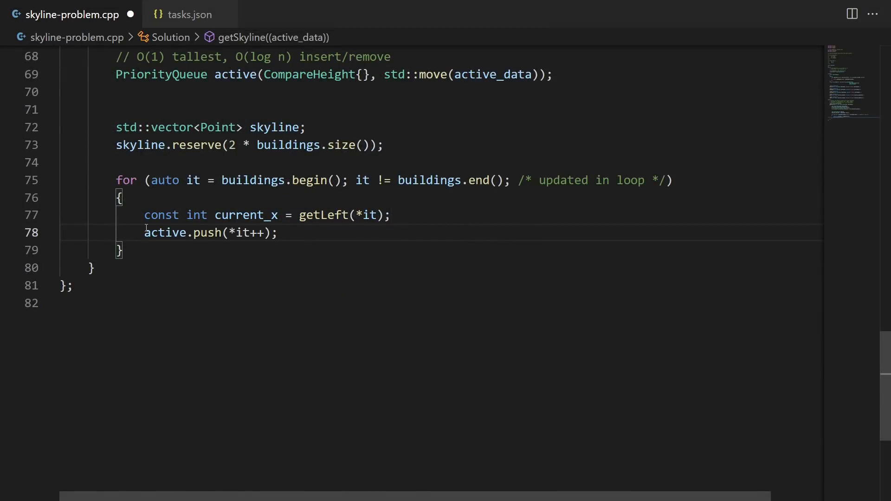
type("updateSkyline(current_x, maxActiveHeight(active), skyline);")
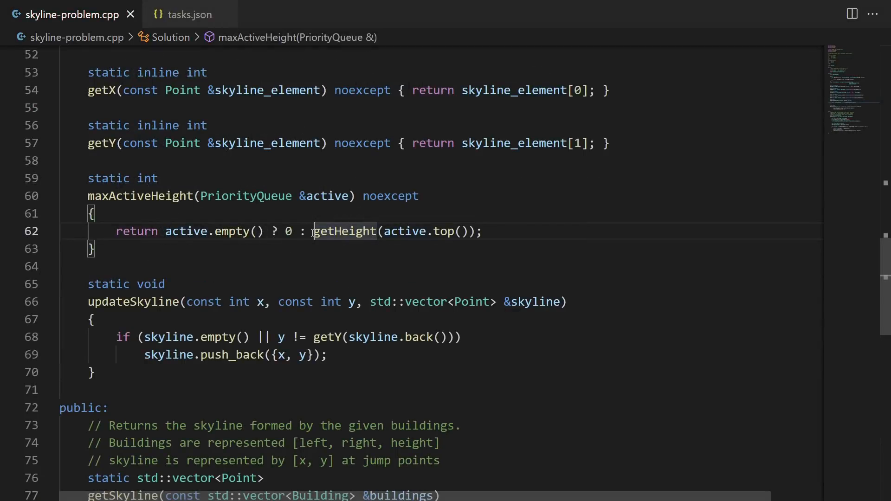
left_click_drag(313, 231, 476, 231)
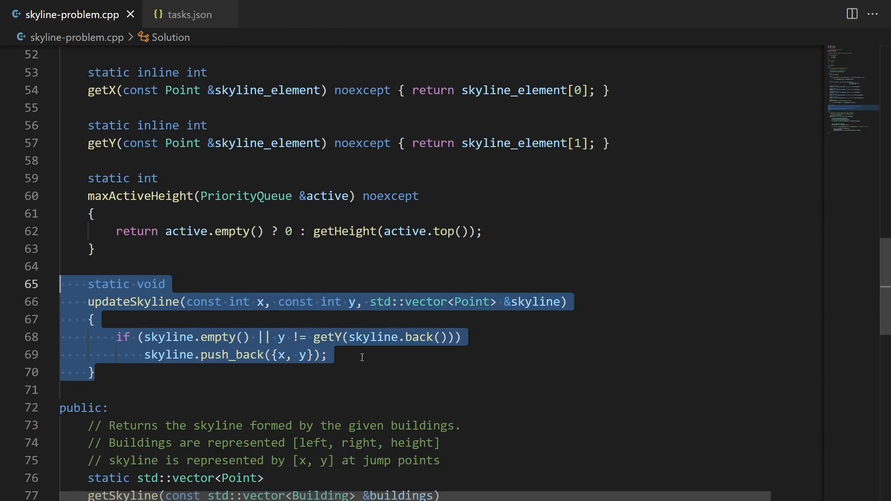
left_click(312, 354)
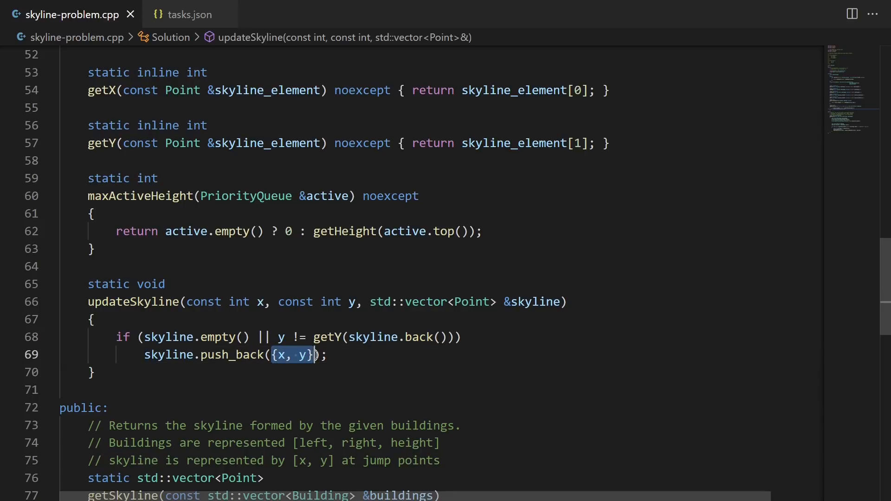
left_click(283, 336)
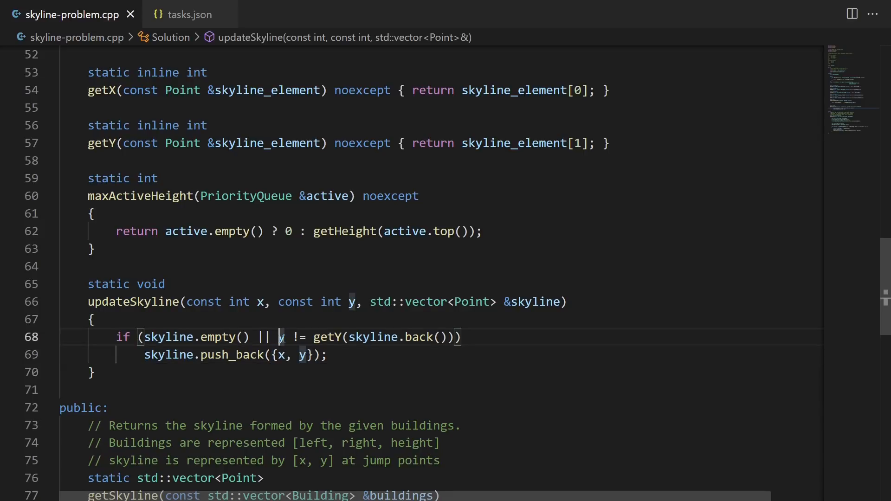
left_click_drag(279, 336, 460, 336)
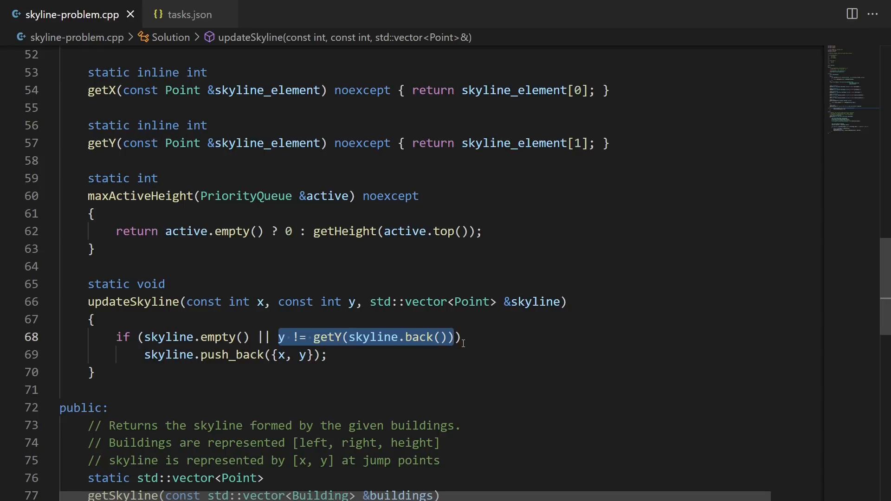
mouse_move(383, 343)
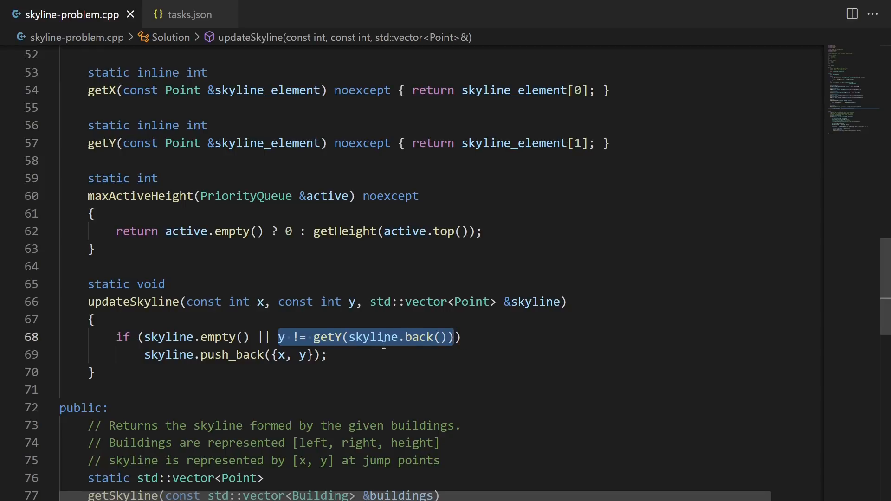
mouse_move(399, 349)
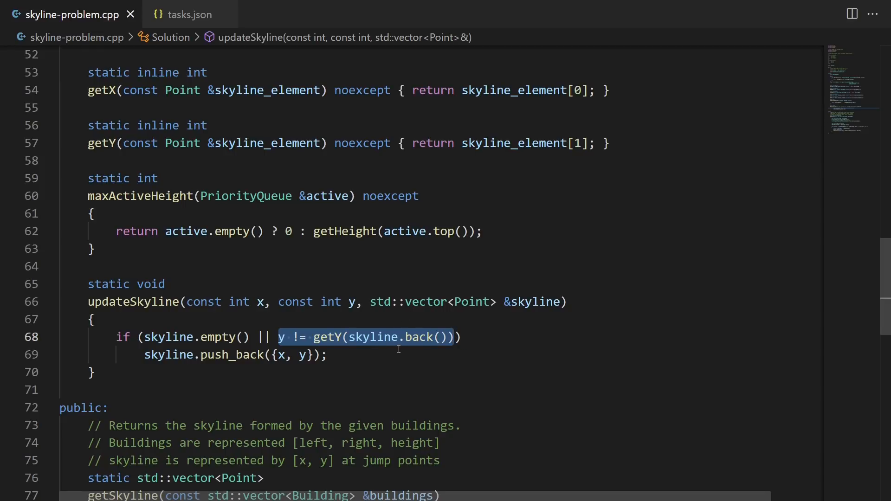
- Wrap the push in while (it != buildings.end() && getLeft(*it) == current_x)
scroll("down", 3)
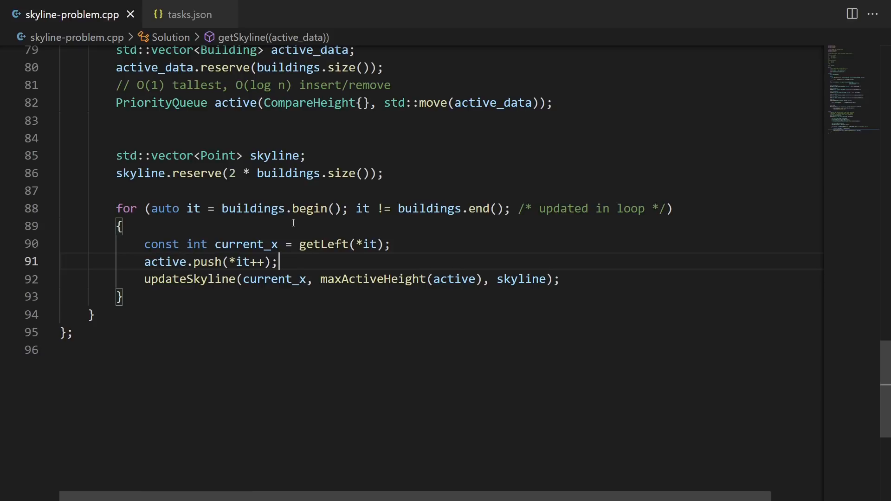
double_click(245, 244)
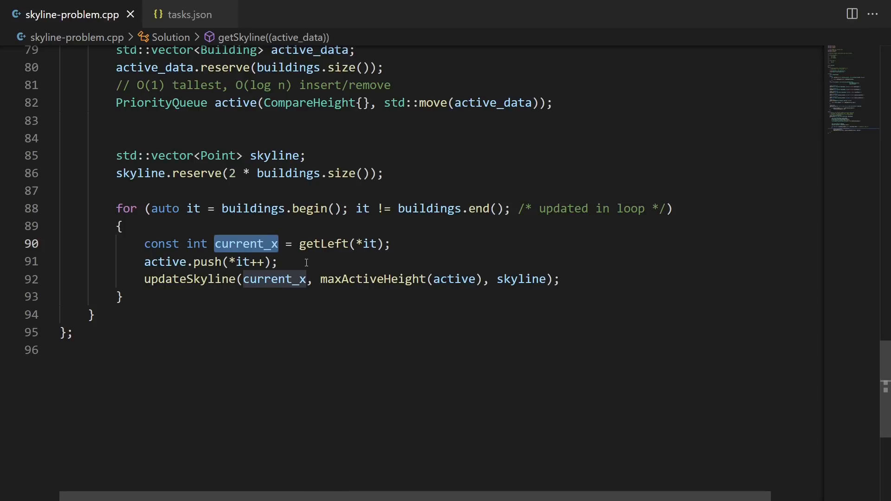
type("while (it != buildings.end() && getLeft(*it) == current_x)")
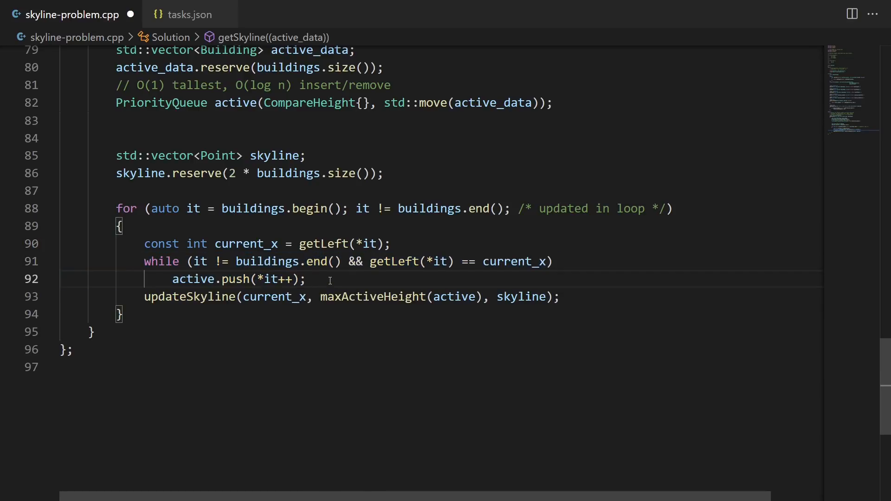
mouse_move(452, 278)
type("while (!active.empty() && getRight(active.top()) < current_x)")
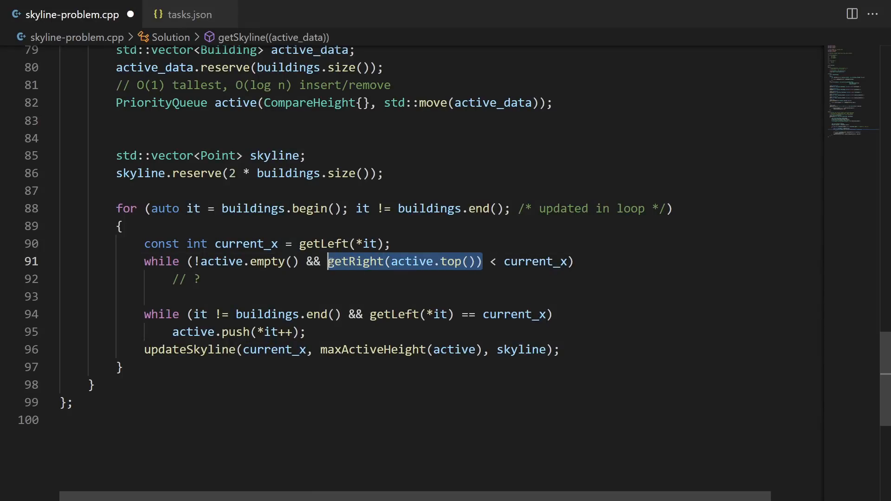
mouse_move(362, 278)
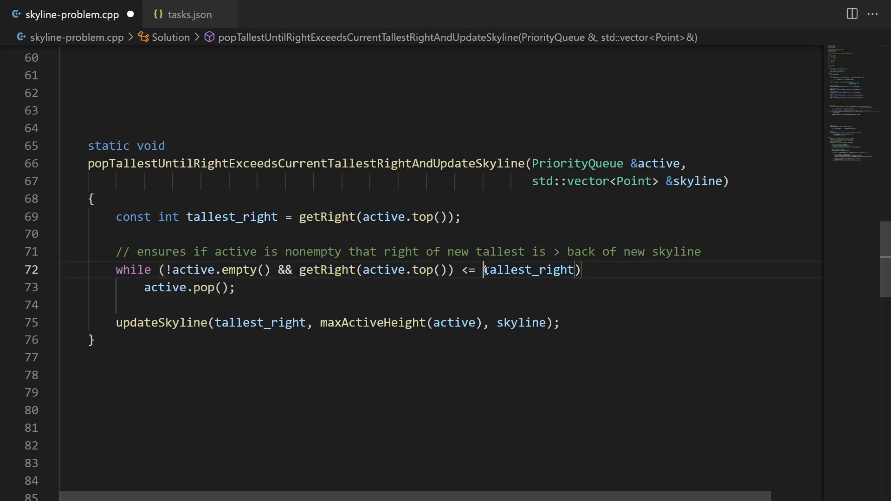
- Add the popTallestUntilRightExceedsCurrentTallestRightAndUpdateSkyline helper and call it from the expired-buildings loop
double_click(529, 269)
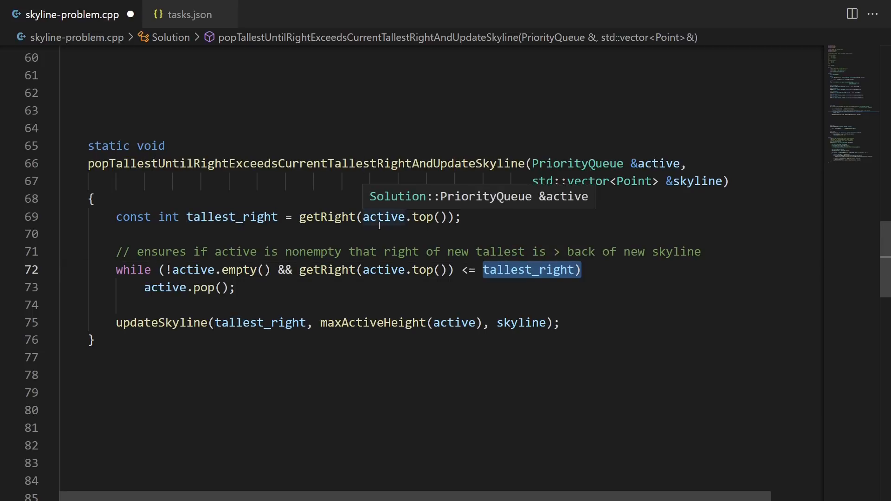
mouse_move(379, 228)
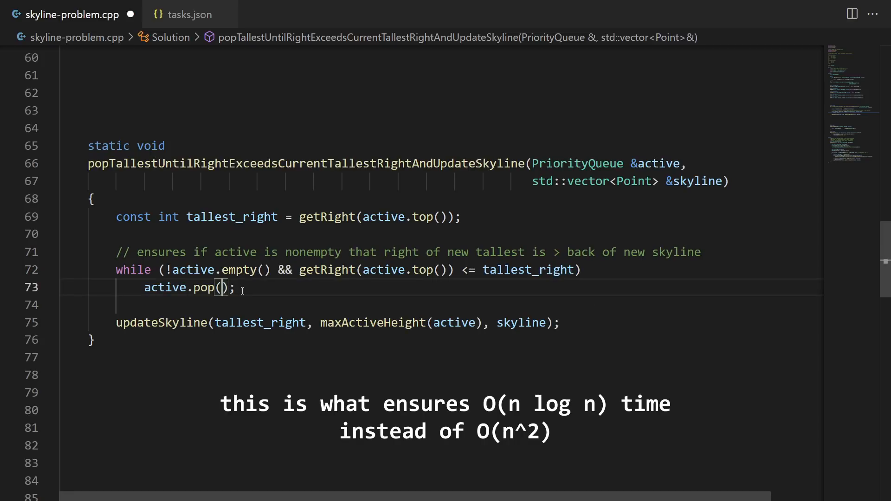
double_click(162, 322)
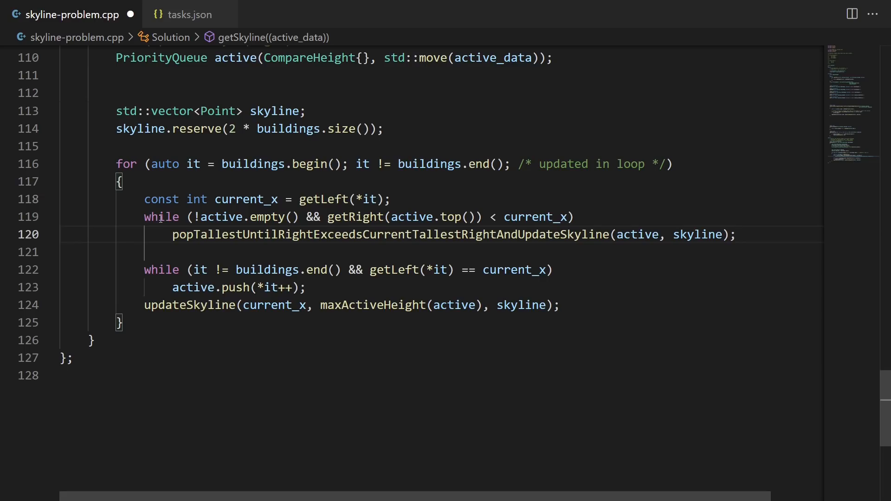
- Drain remaining buildings with while (!active.empty()) through the pop helper and return skyline
double_click(353, 217)
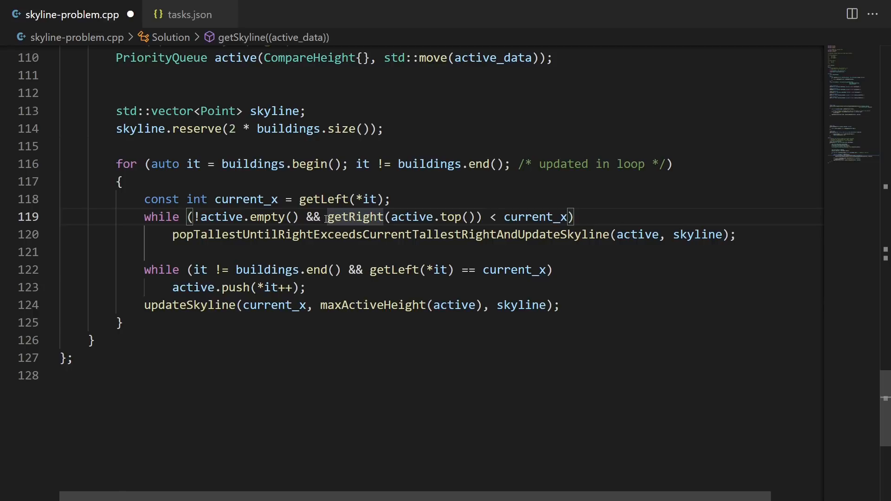
left_click_drag(327, 216, 450, 217)
type("return skyline;")
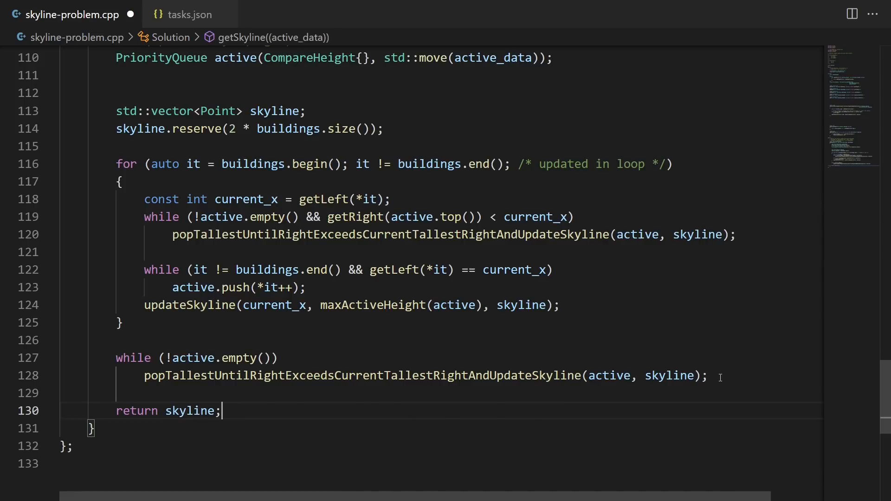
type("i definitely forgot ;)")
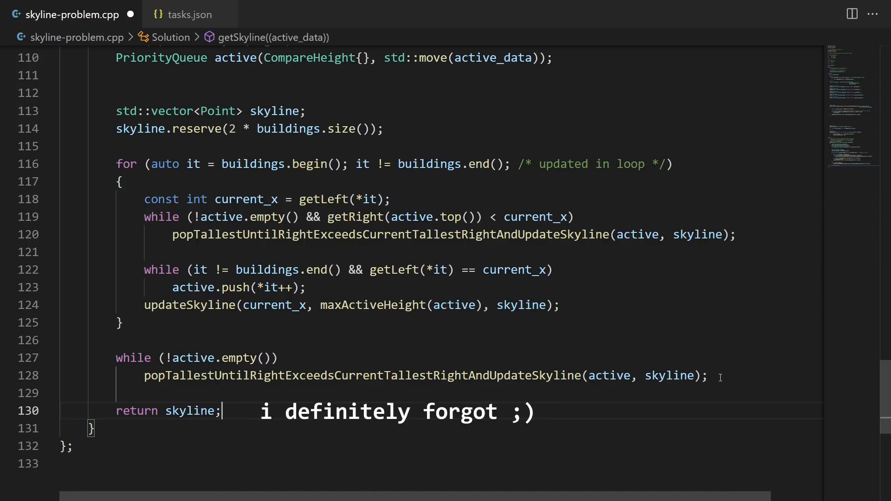
scroll("down", 3)
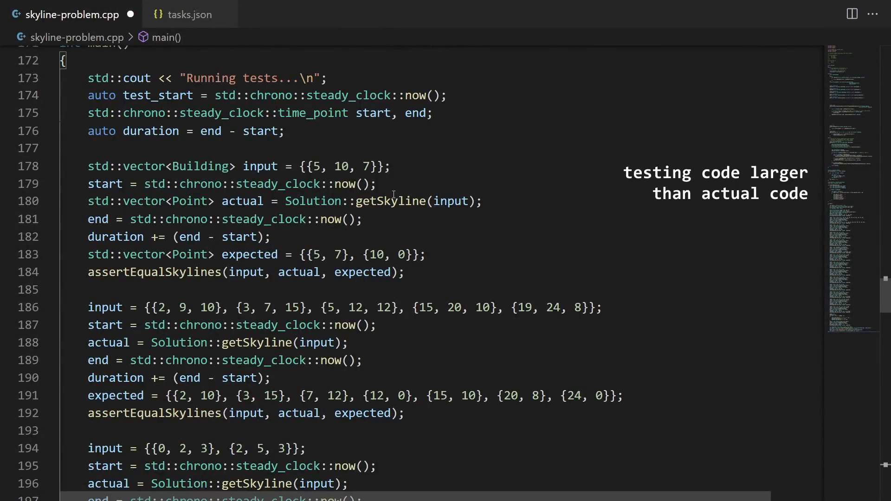
- Build and run the tests in the terminal: 41 ms total, 15 ms in getSkyline
double_click(389, 201)
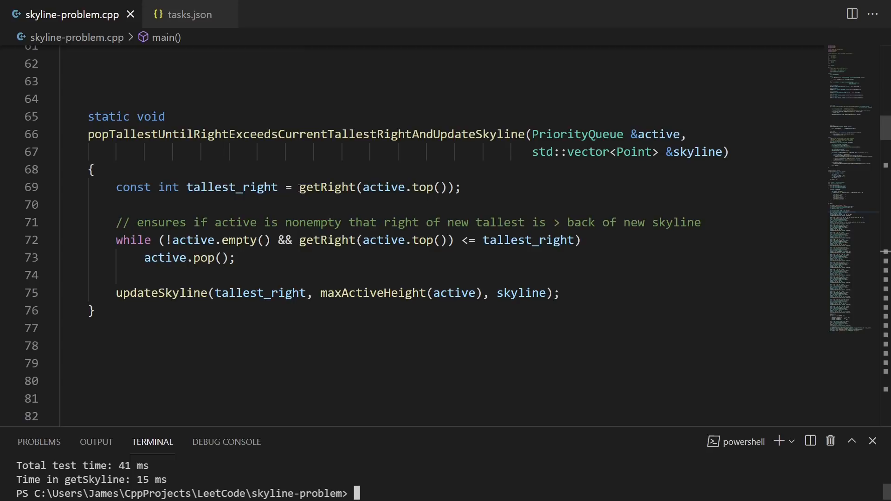
mouse_move(659, 121)
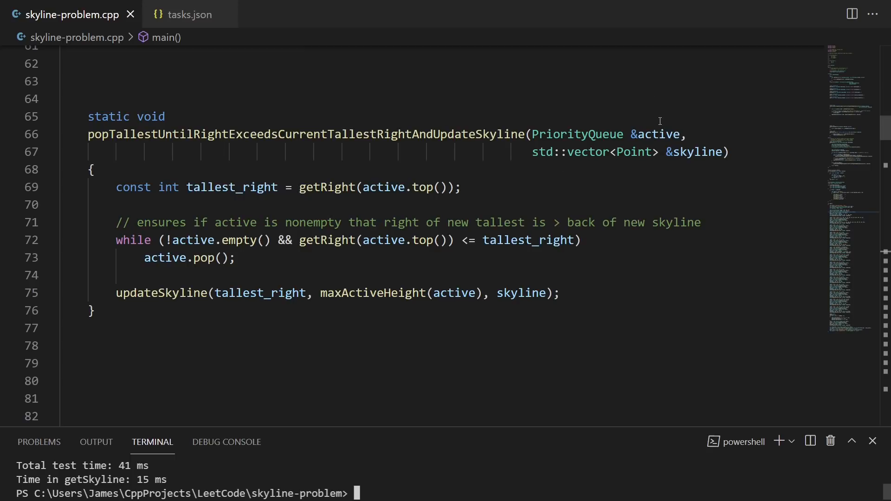
left_click(658, 134)
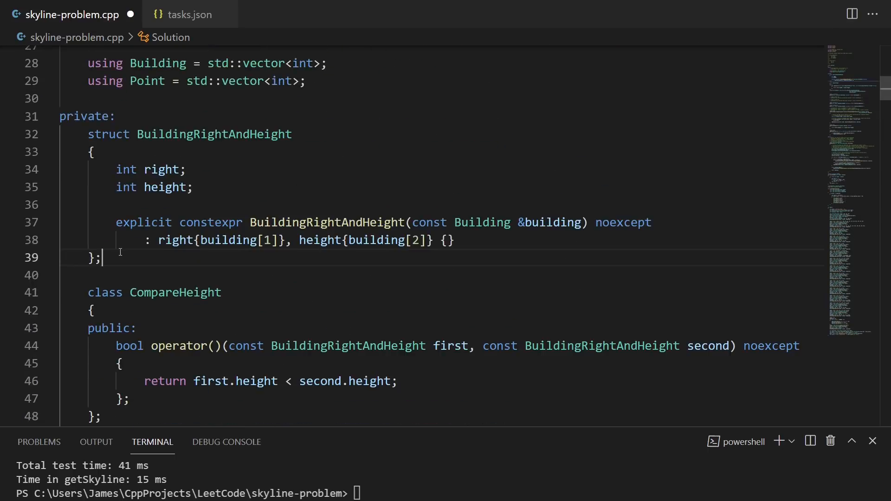
- Define struct BuildingRightAndHeight and push BuildingRightAndHeight{*it++}, comparing heights and reading active.top().right
left_click_drag(87, 134, 101, 258)
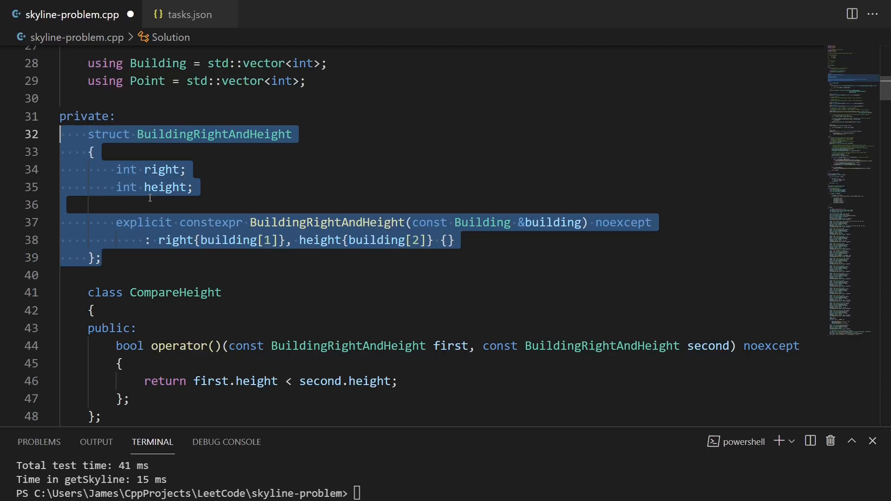
mouse_move(167, 187)
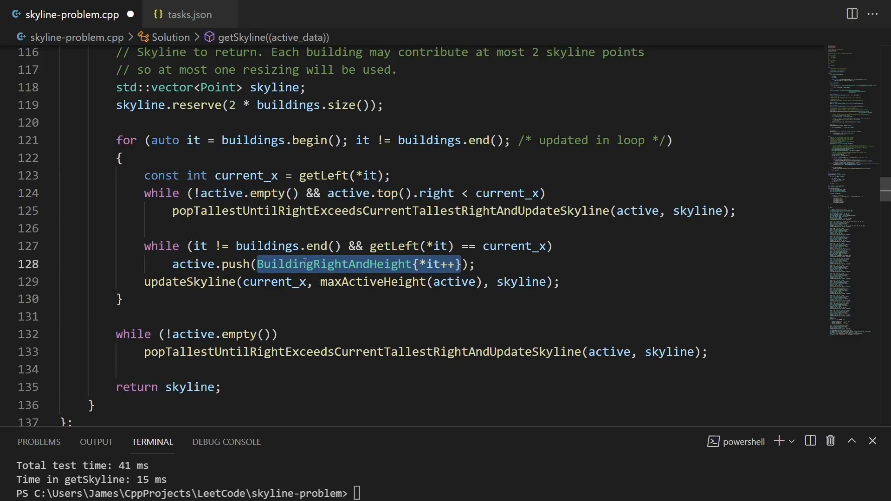
mouse_move(332, 264)
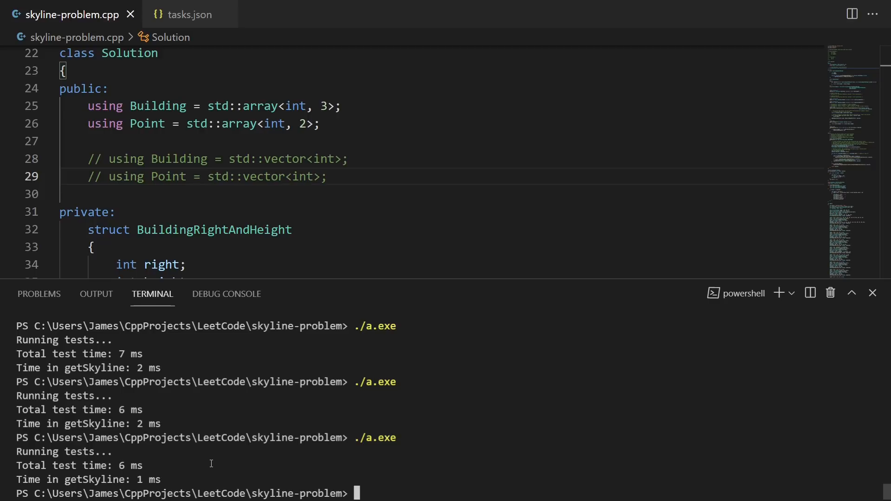
mouse_move(491, 384)
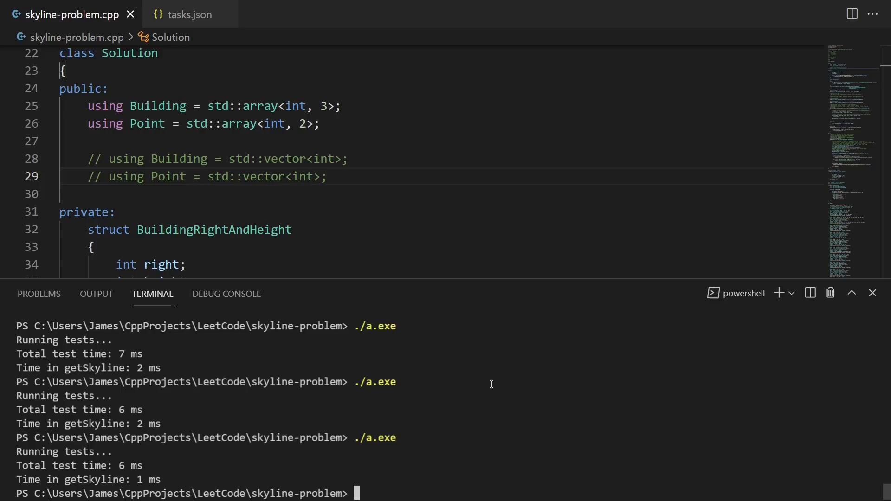